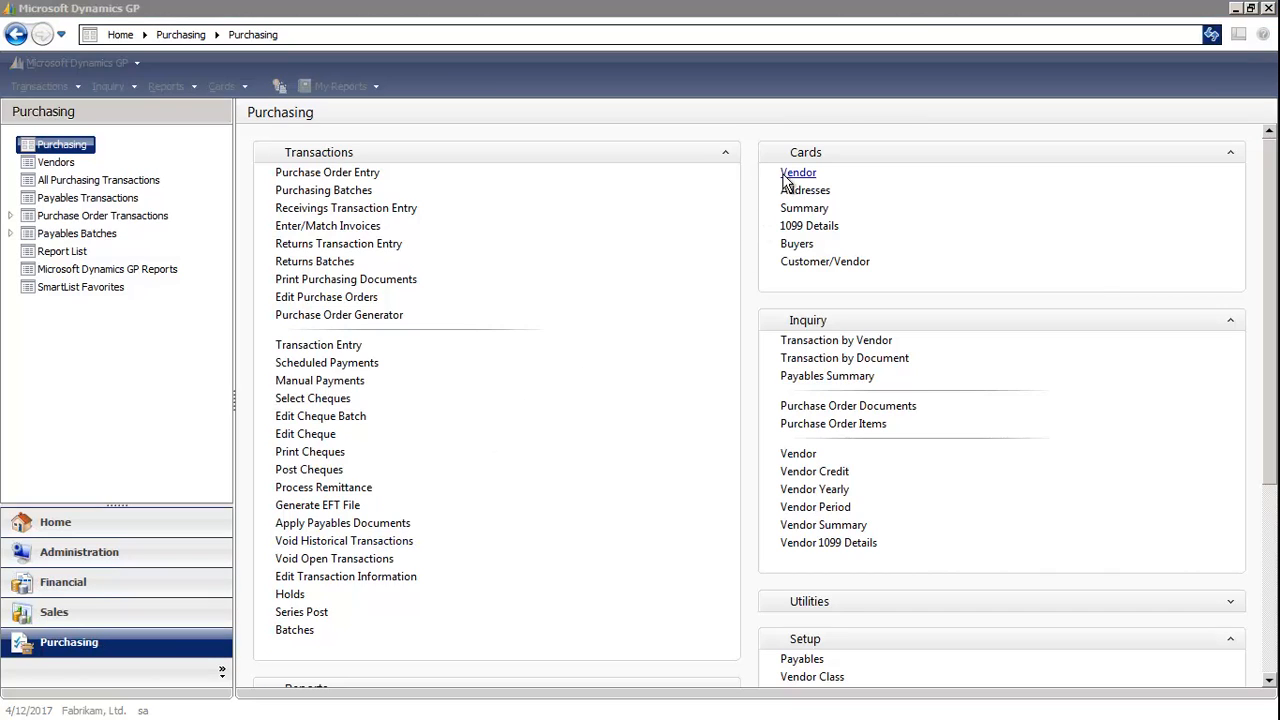
- Open Vendor Maintenance showing Aaron Fitz Electrical (AARONFIT0001), Temporary status
left_click(796, 172)
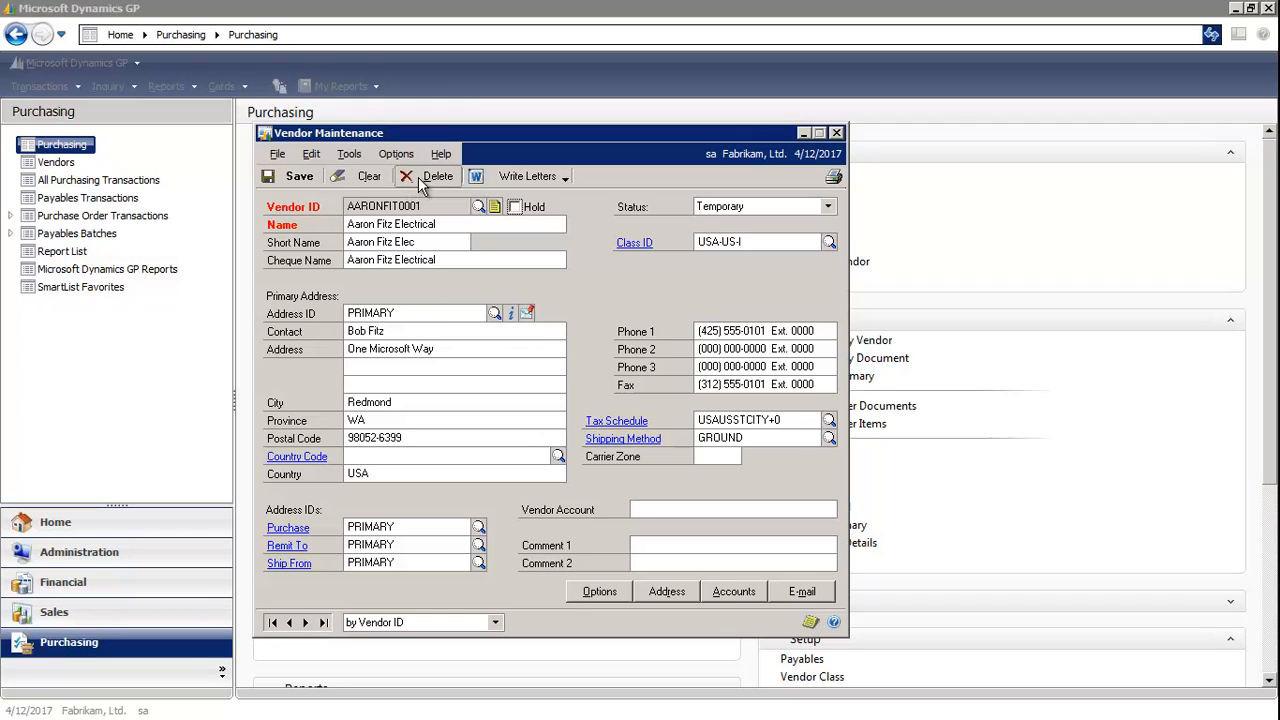
- Request deletion of vendor AARONFIT0001 to raise the confirmation prompt
left_click(428, 176)
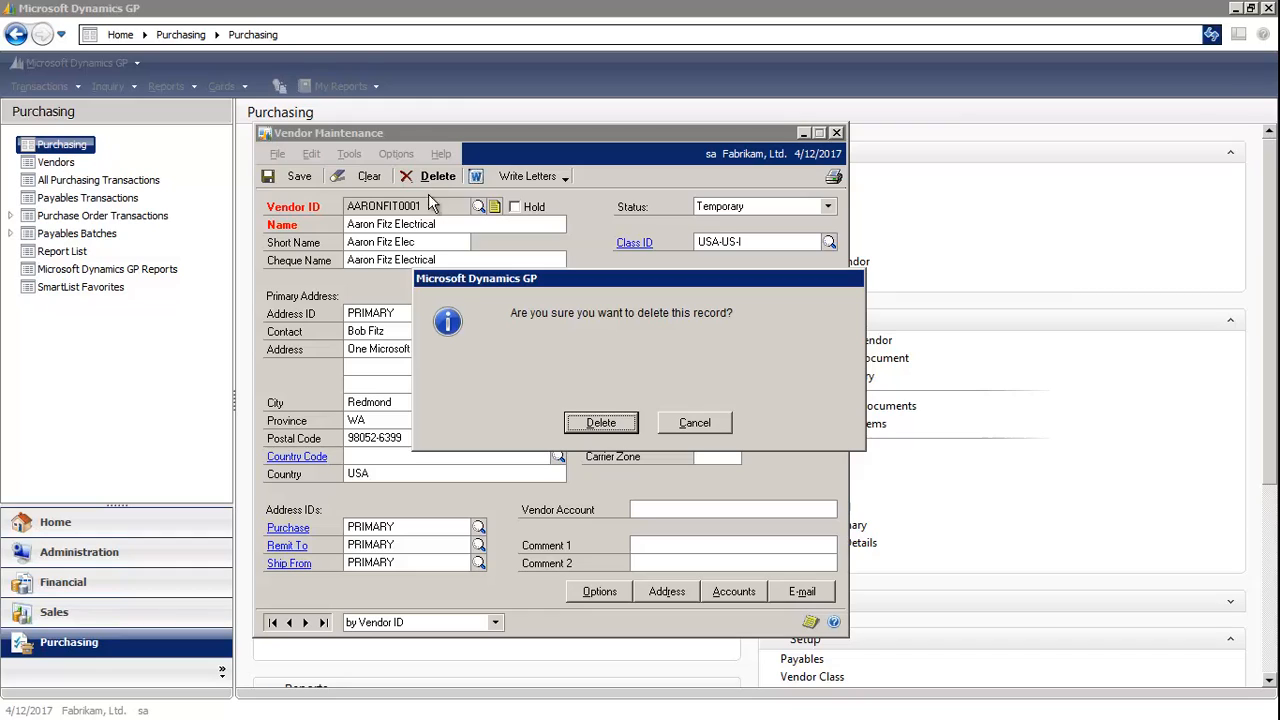
mouse_move(480, 379)
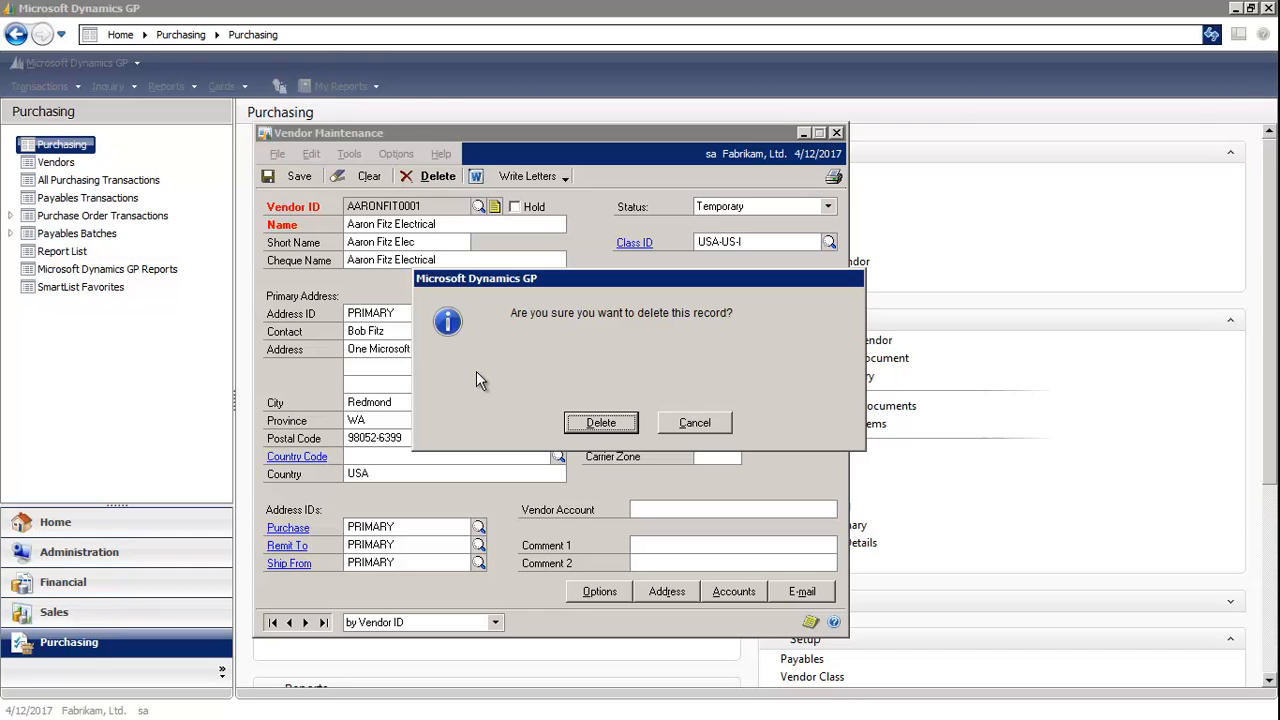